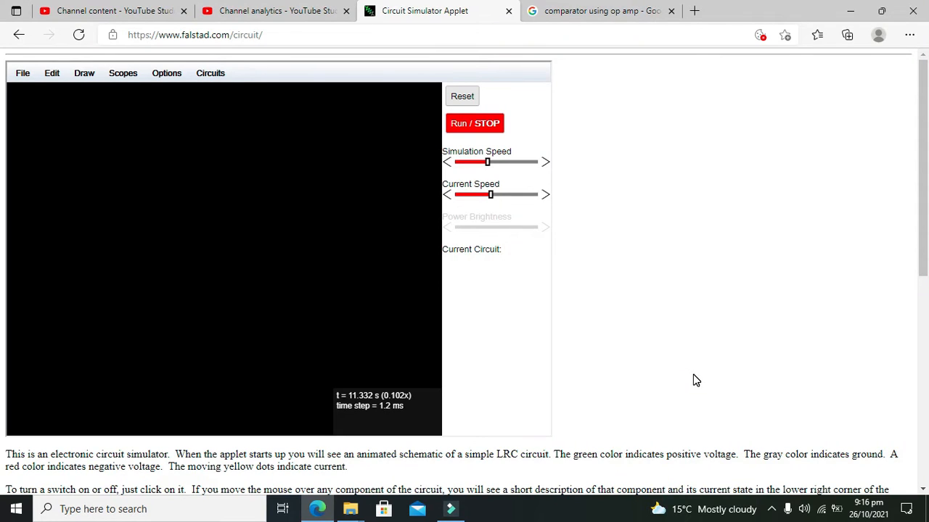
pyautogui.moveTo(691, 380)
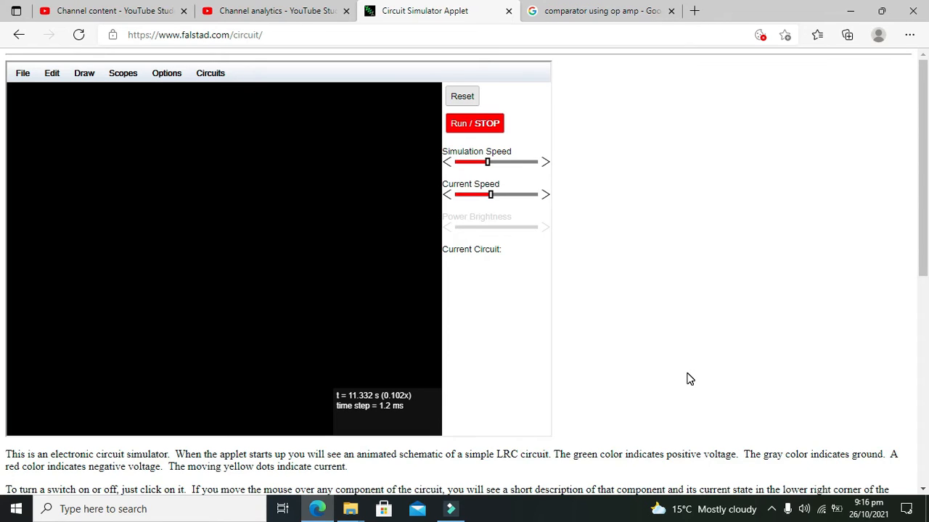
pyautogui.moveTo(219, 242)
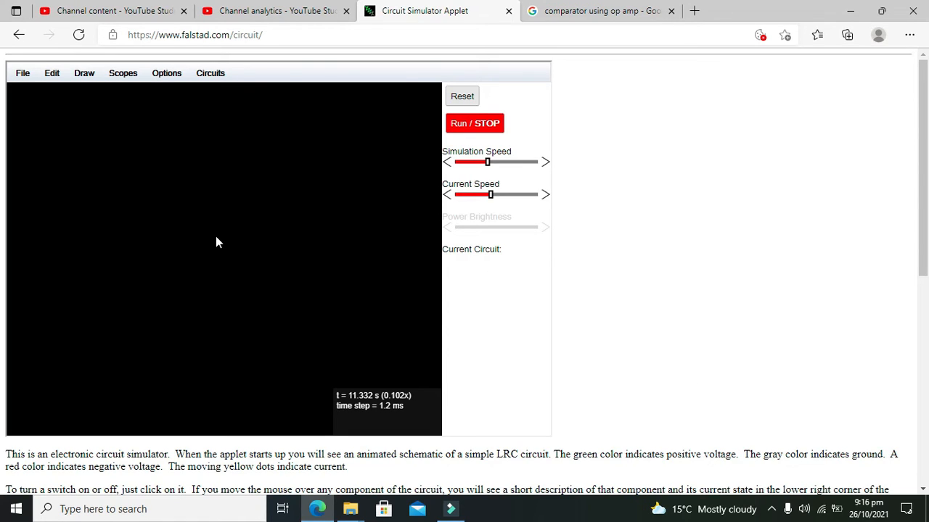
pyautogui.moveTo(178, 245)
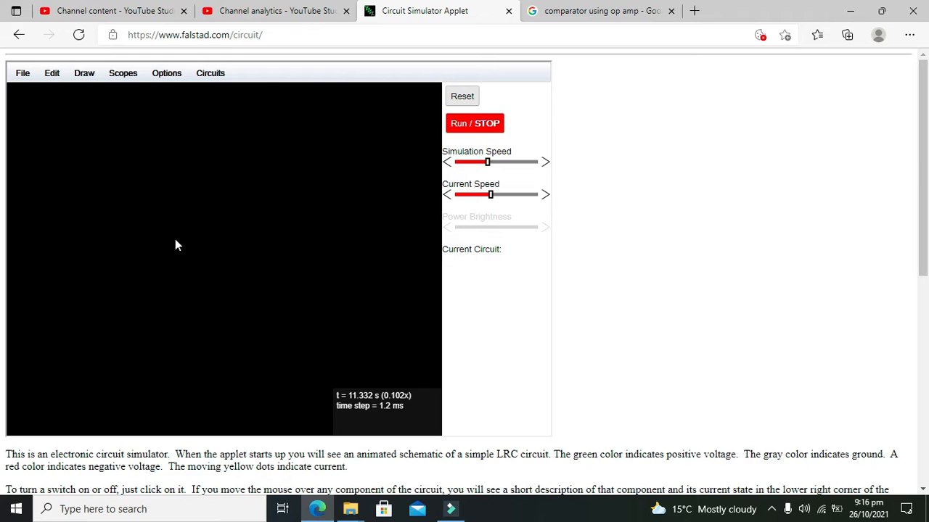
pyautogui.moveTo(160, 243)
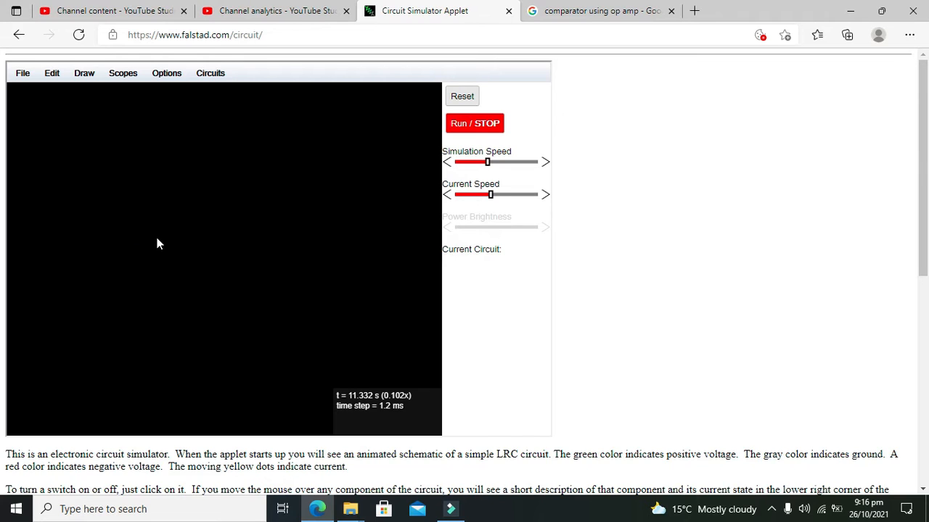
pyautogui.moveTo(162, 242)
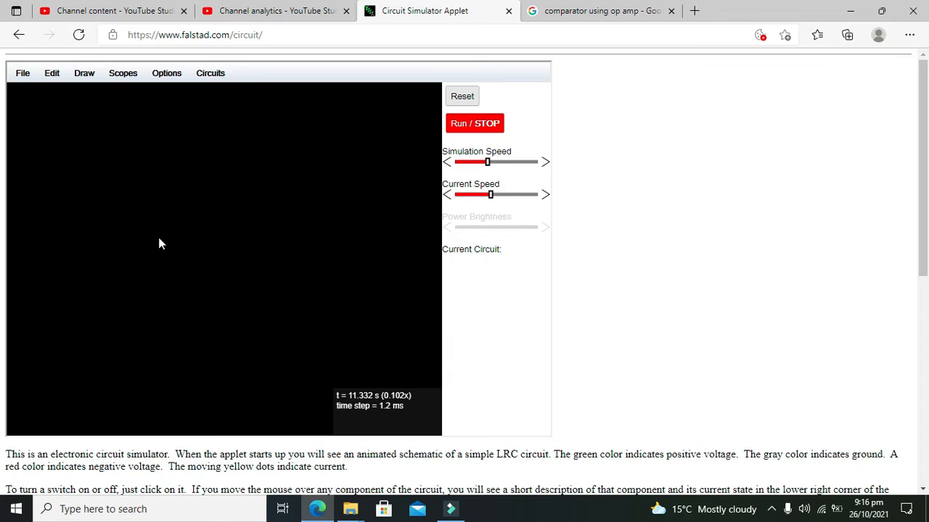
pyautogui.moveTo(160, 250)
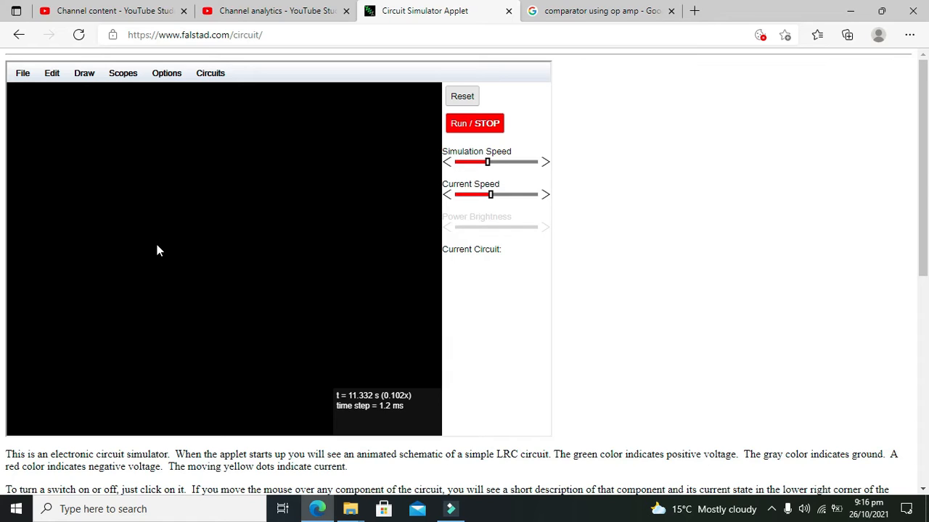
pyautogui.moveTo(154, 228)
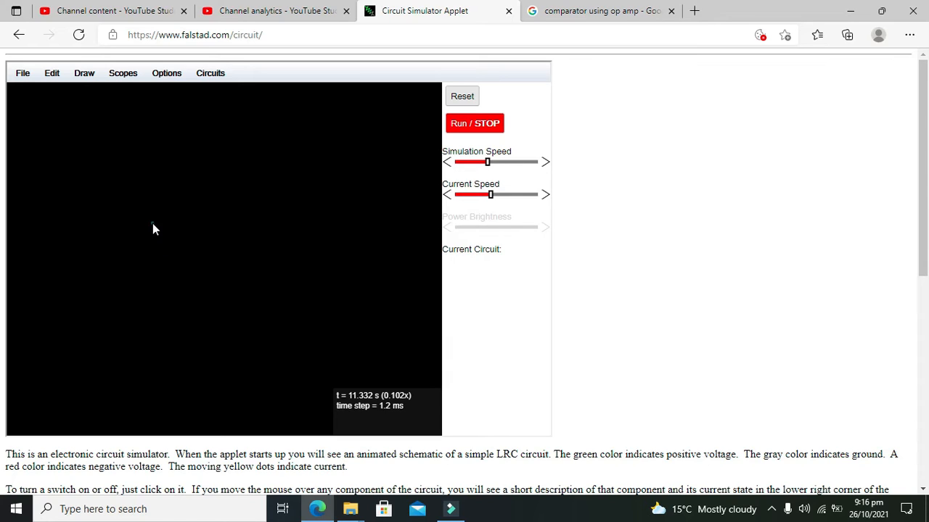
# Step: Place a 1k resistor from the Draw menu near the middle of the empty canvas
pyautogui.moveTo(152, 219); pyautogui.dragTo(201, 247)
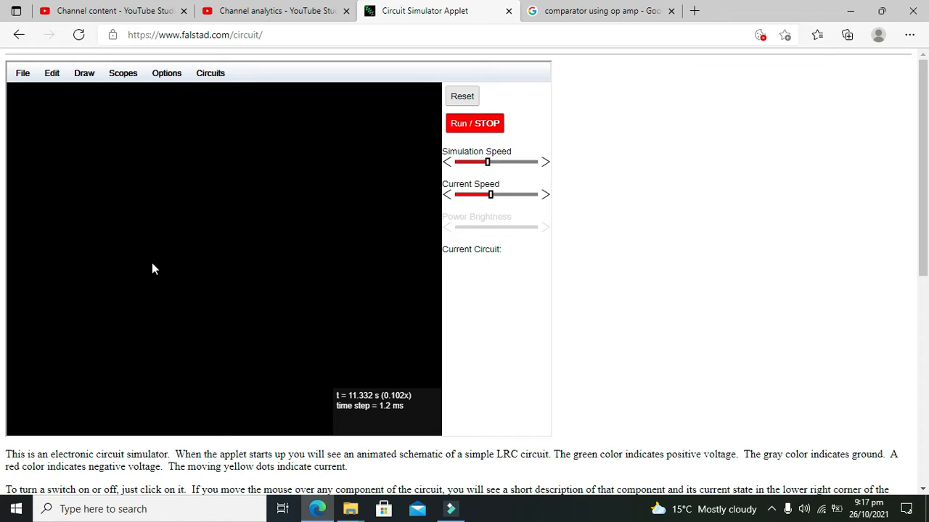
pyautogui.moveTo(171, 239)
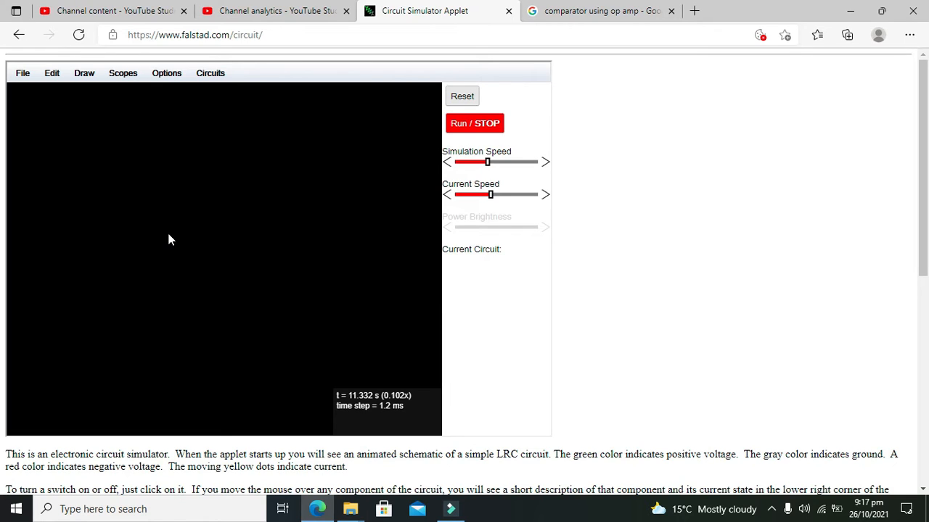
pyautogui.moveTo(168, 240); pyautogui.dragTo(244, 254)
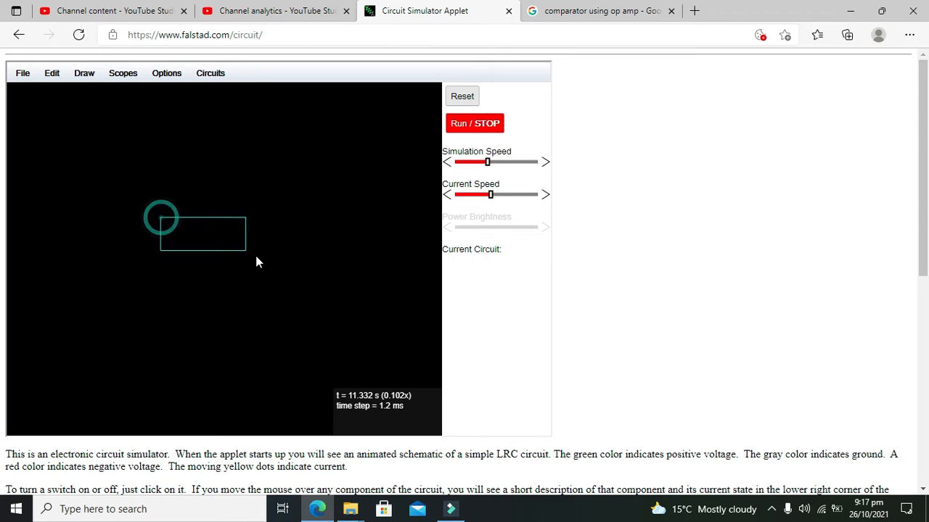
pyautogui.click(84, 73)
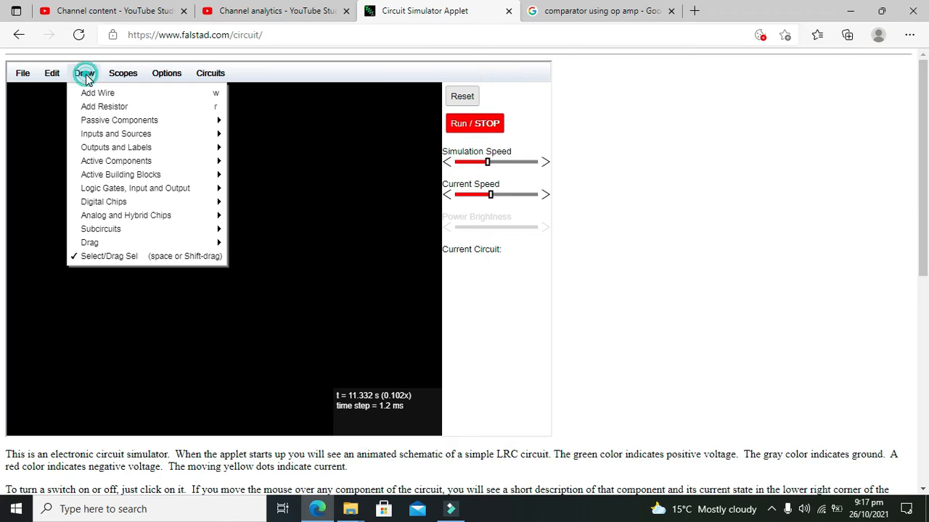
pyautogui.moveTo(104, 107)
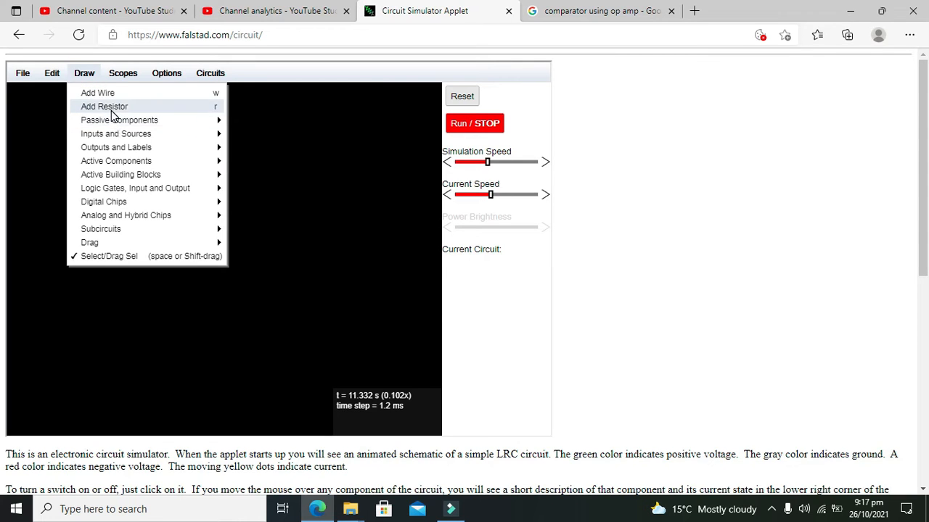
pyautogui.click(103, 106)
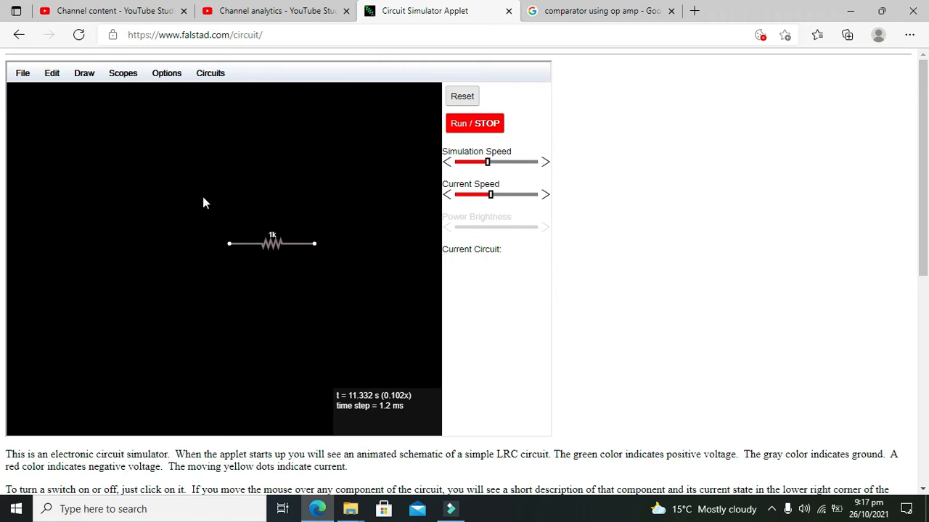
pyautogui.moveTo(257, 243)
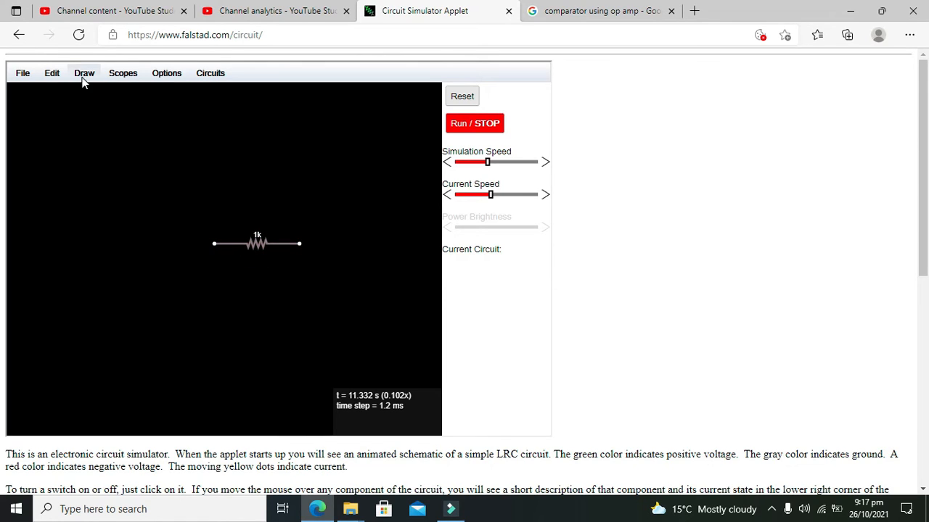
# Step: Place a 1-terminal +5V voltage source beside the 1k resistor
pyautogui.click(84, 73)
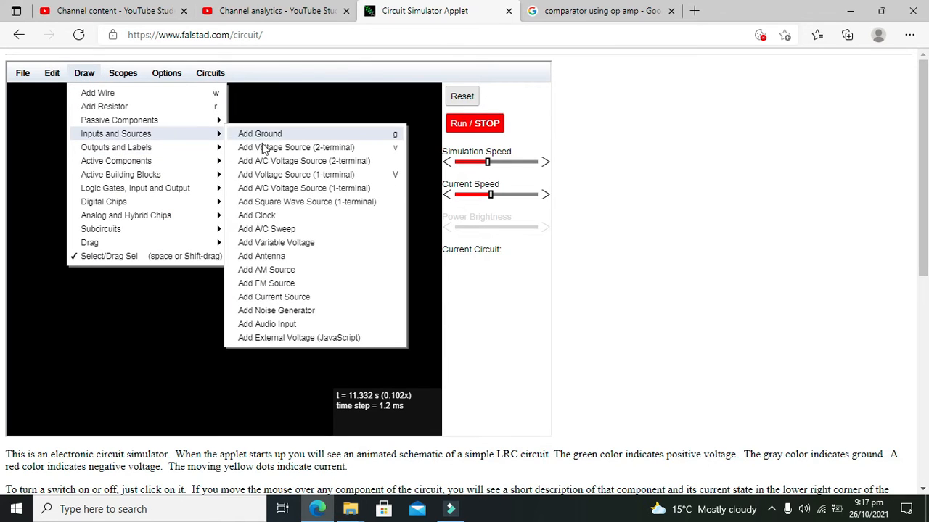
pyautogui.click(104, 106)
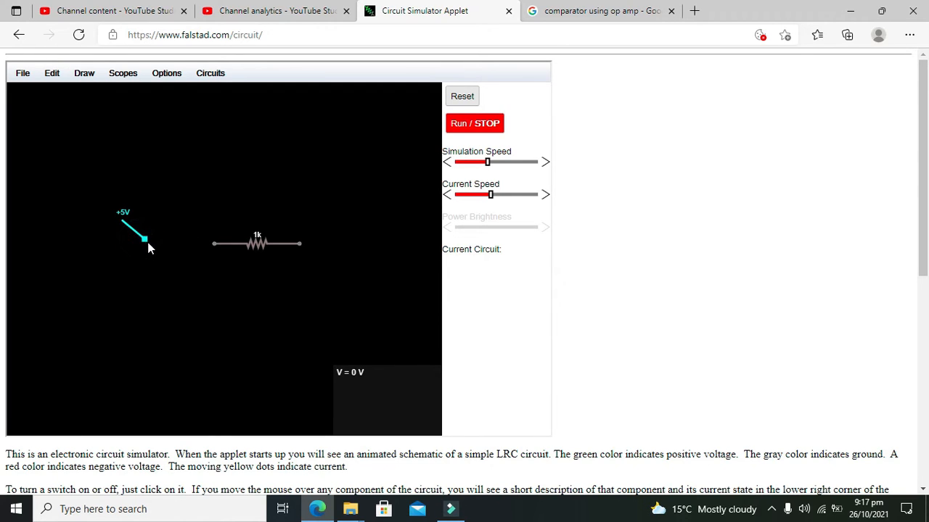
pyautogui.click(84, 72)
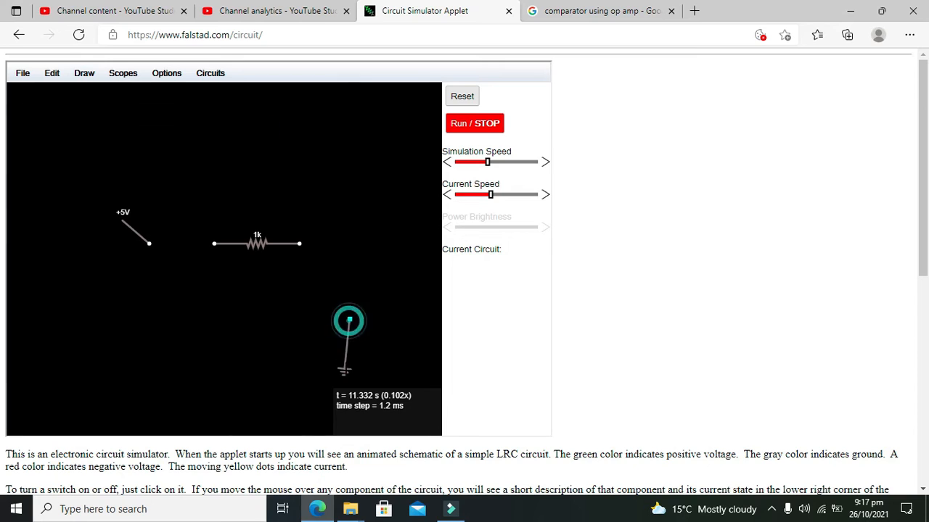
pyautogui.moveTo(336, 304)
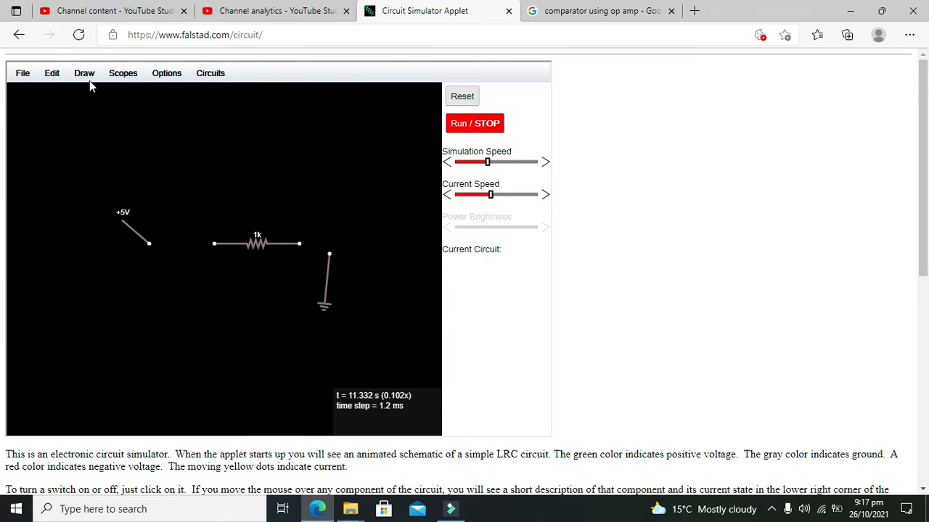
# Step: Add an ammeter left of the resistor, wire it to the 5 V source, and attach the voltmeter
pyautogui.click(85, 73)
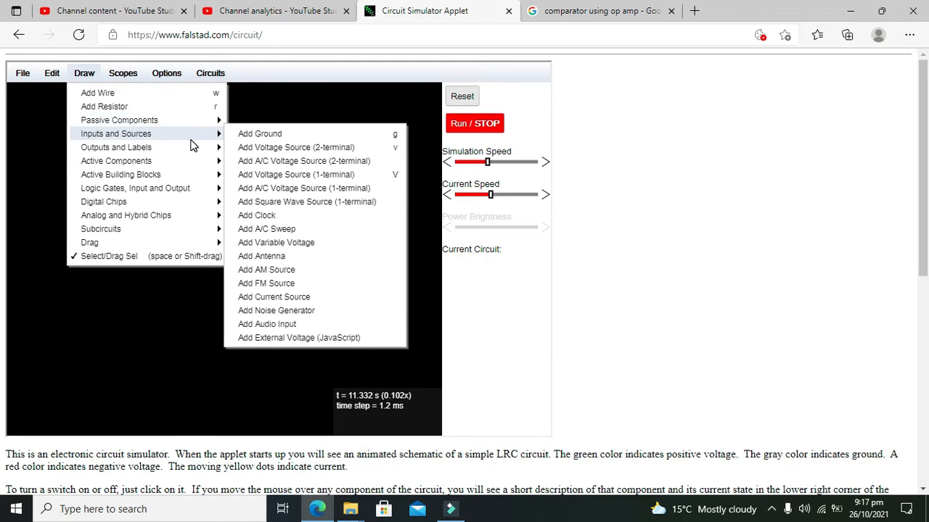
pyautogui.moveTo(201, 143)
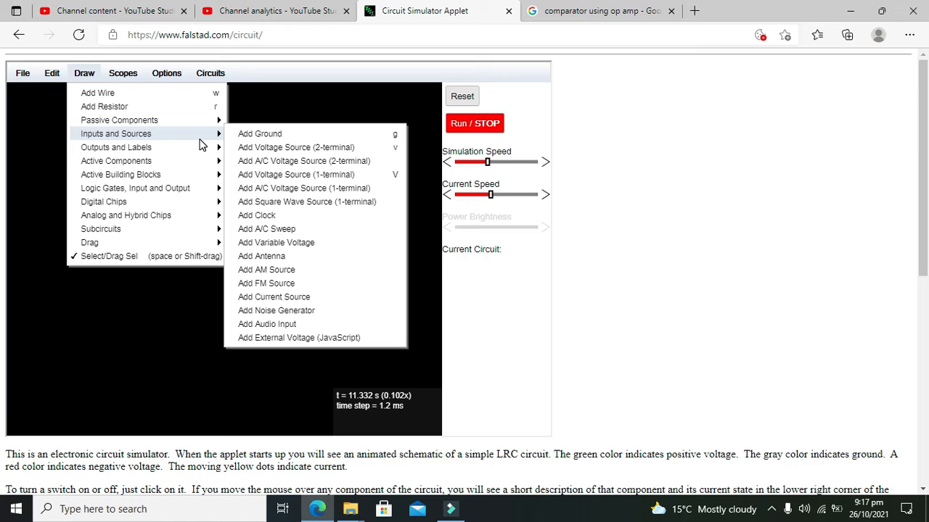
pyautogui.moveTo(259, 133)
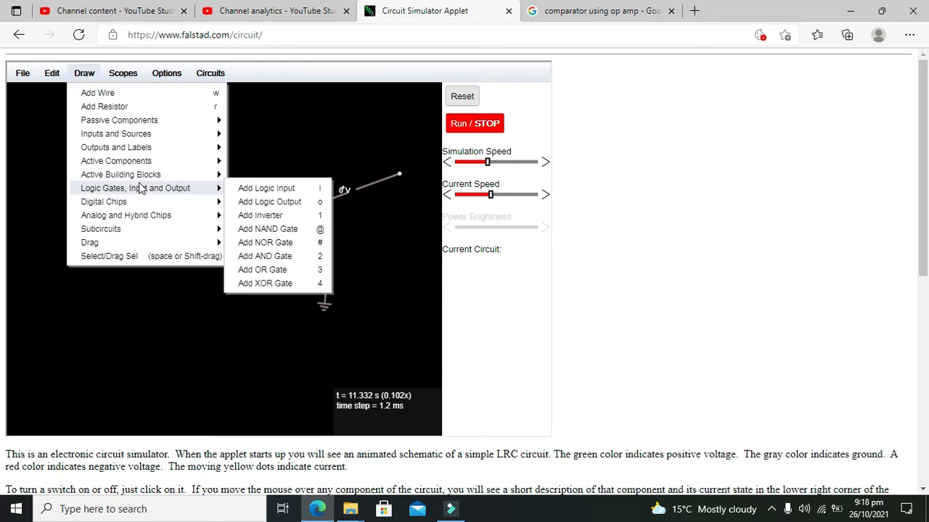
pyautogui.moveTo(115, 148)
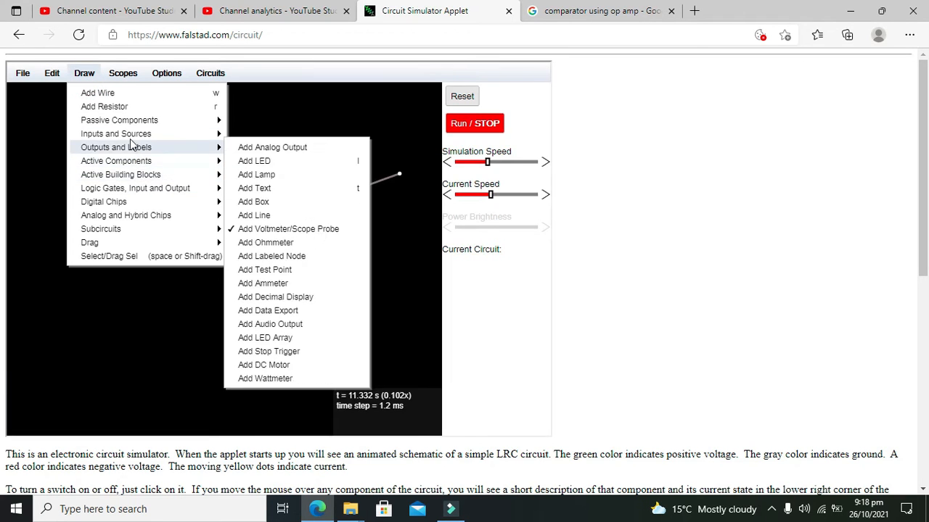
pyautogui.moveTo(254, 215)
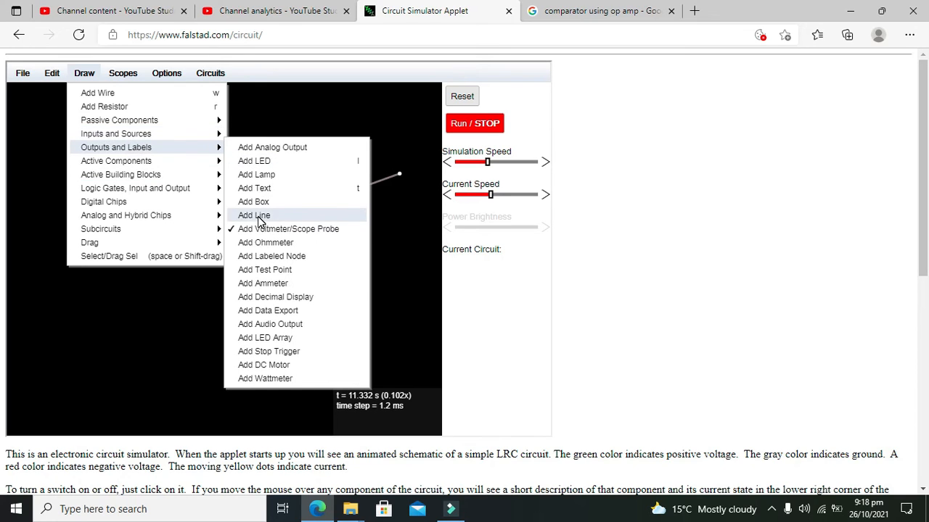
pyautogui.click(254, 214)
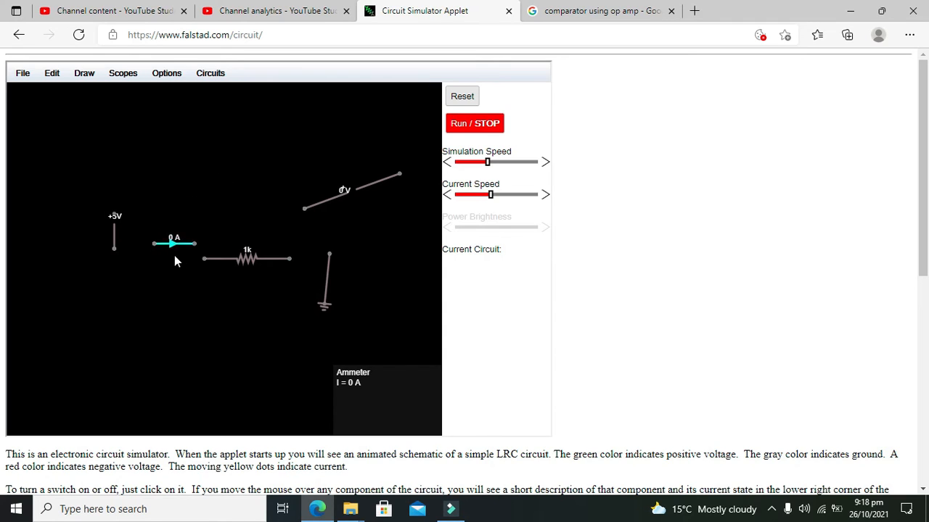
pyautogui.click(84, 73)
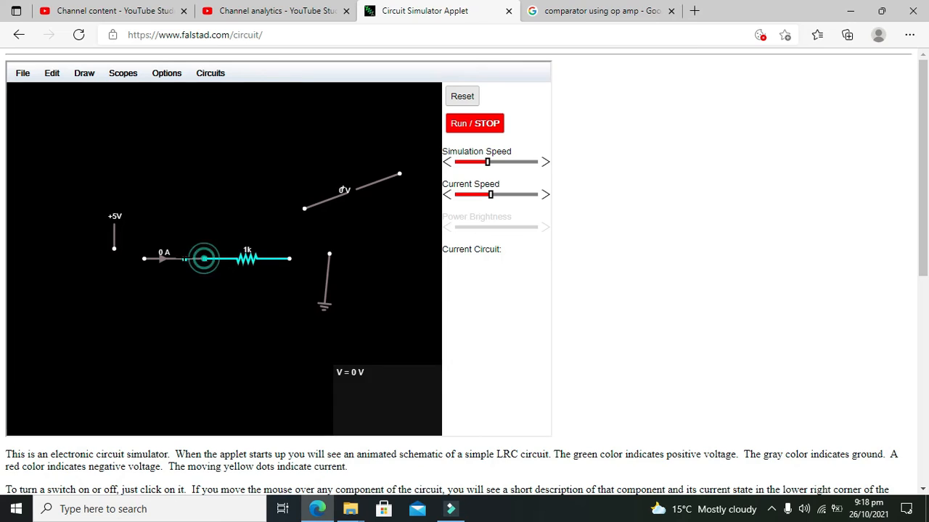
pyautogui.click(203, 259)
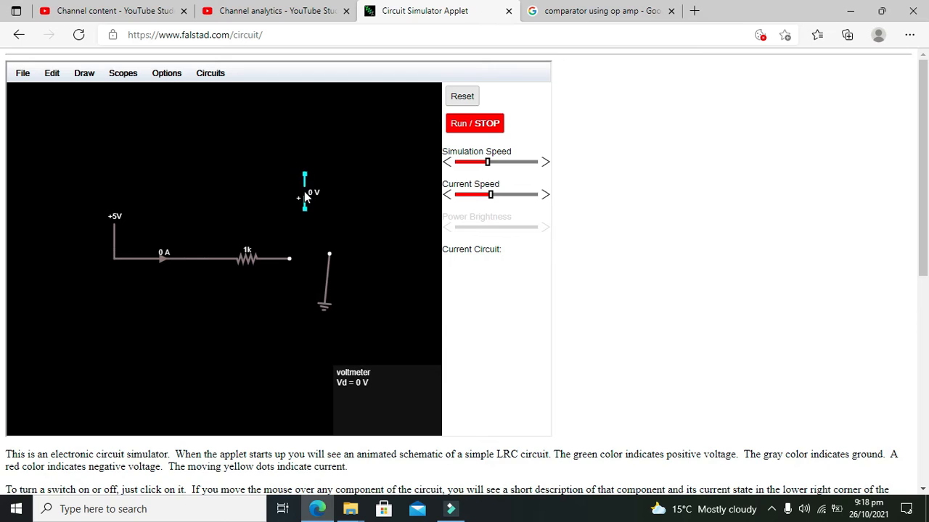
pyautogui.moveTo(305, 192); pyautogui.dragTo(204, 246)
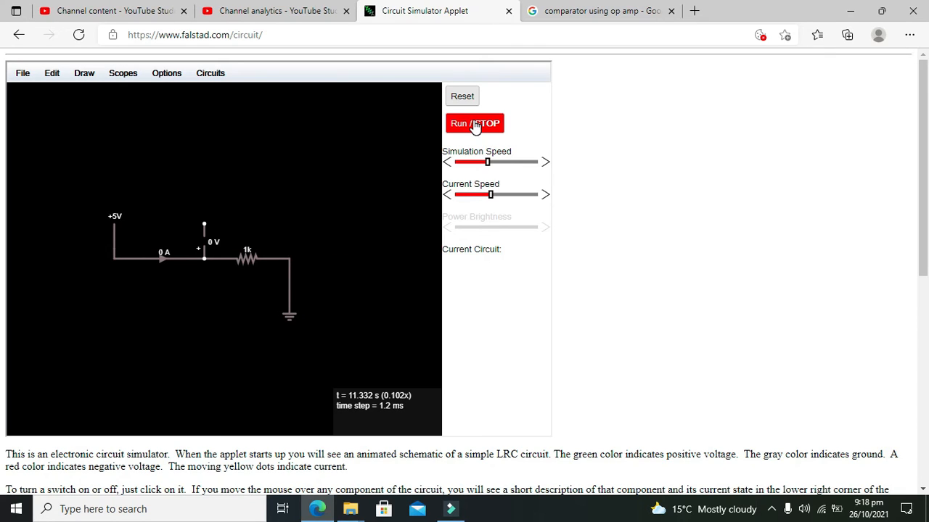
# Step: Start the simulation so the meters read 5 mA and 5 V
pyautogui.click(473, 123)
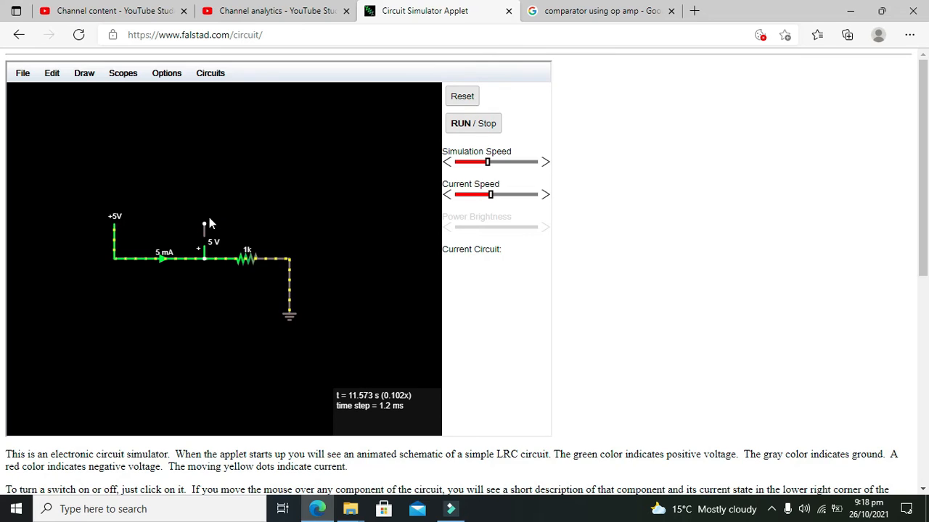
pyautogui.moveTo(264, 275)
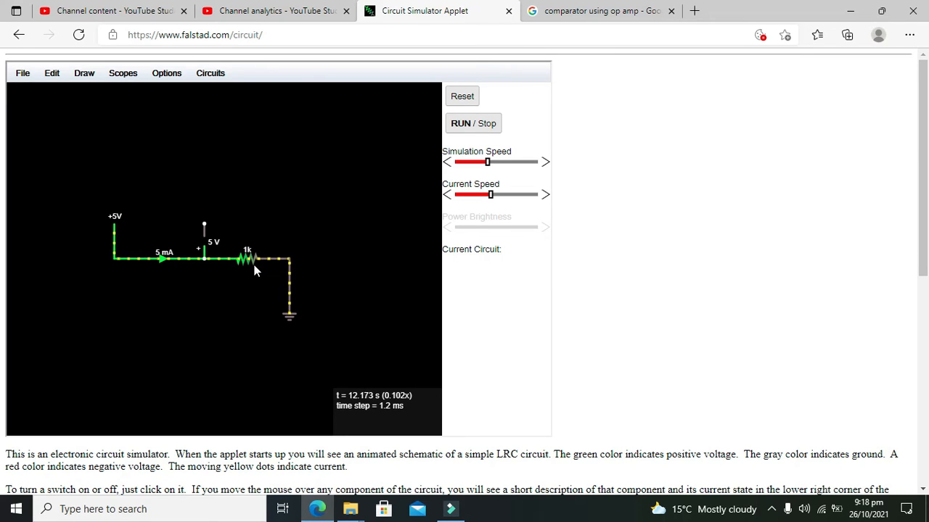
pyautogui.moveTo(163, 261)
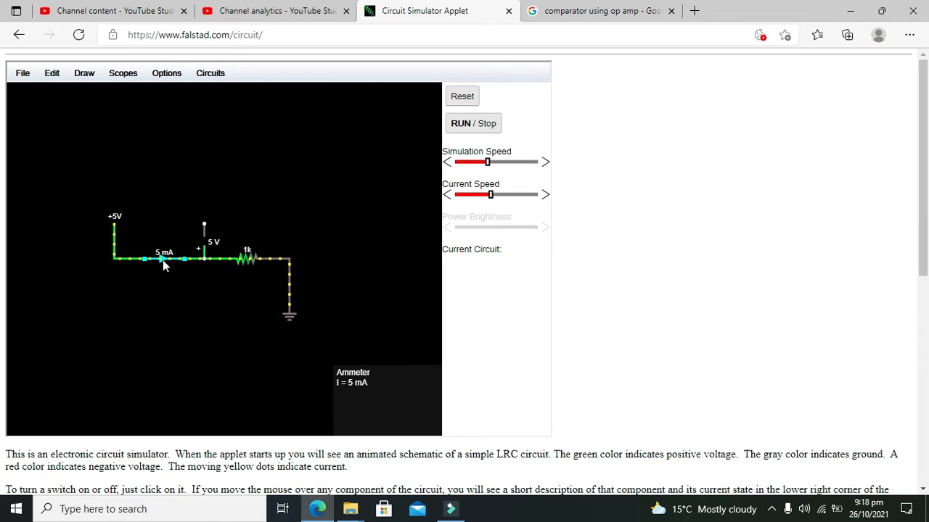
pyautogui.moveTo(264, 272)
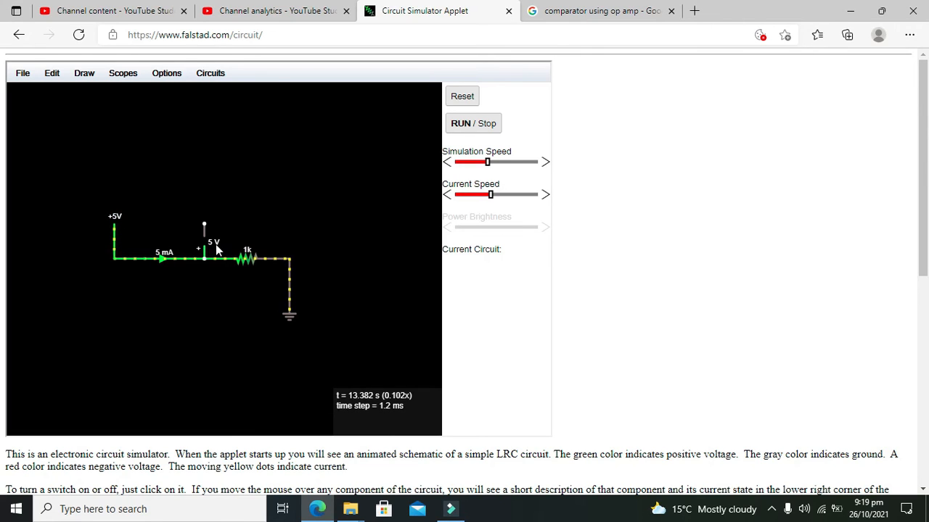
pyautogui.moveTo(114, 217)
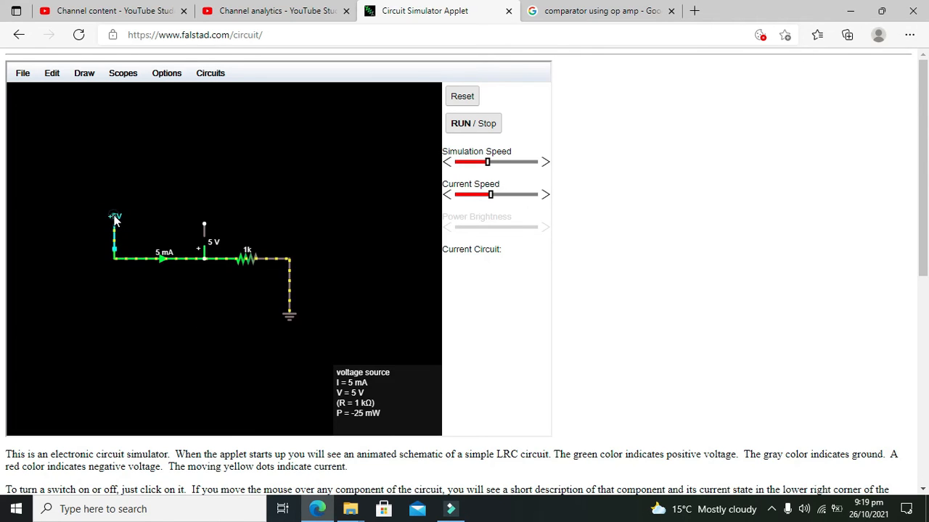
# Step: Set the voltage source to 6 V, giving 6 mA and 6 V readings
pyautogui.doubleClick(114, 221)
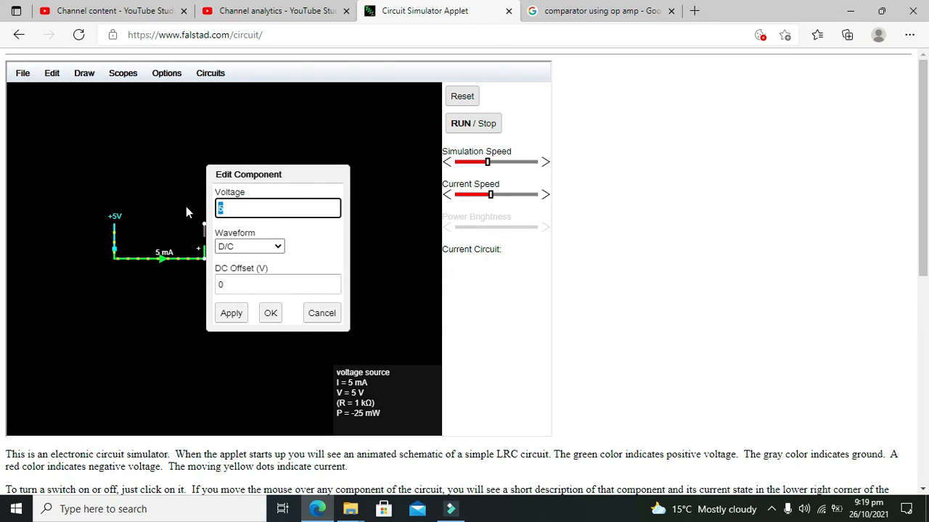
pyautogui.click(270, 312)
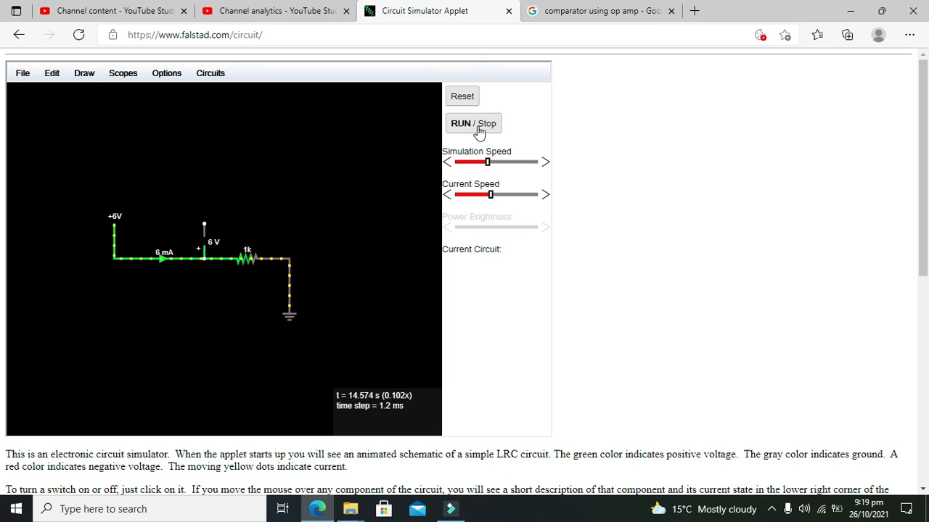
pyautogui.moveTo(159, 260)
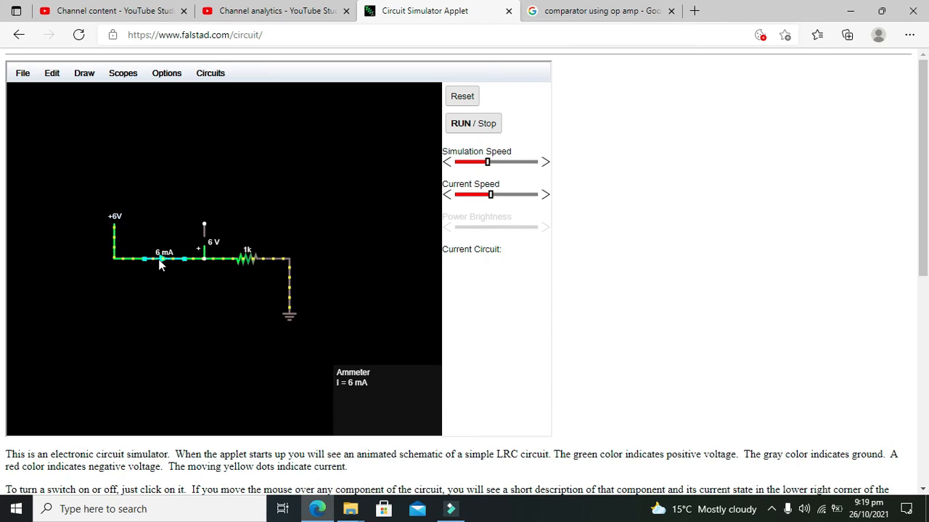
pyautogui.moveTo(114, 221)
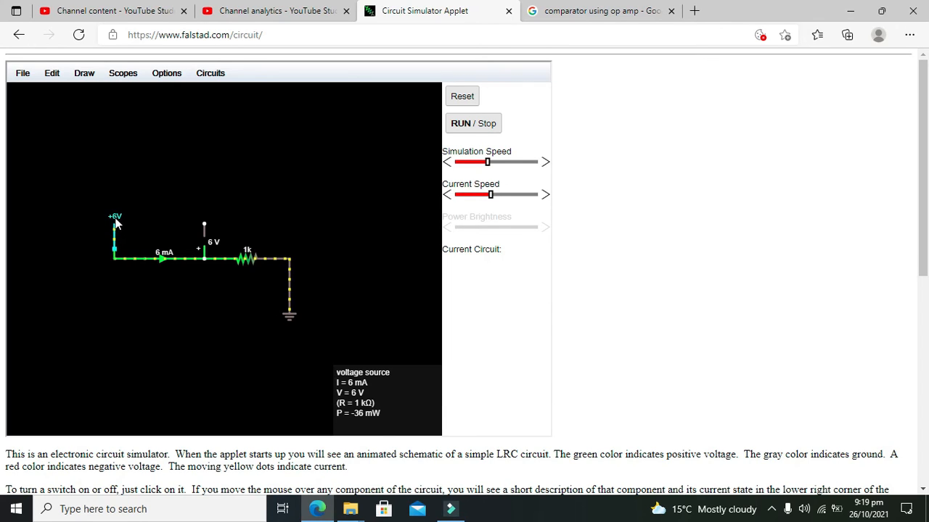
# Step: Change the source voltage to 14 V so the ammeter reads 14 mA
pyautogui.doubleClick(115, 232)
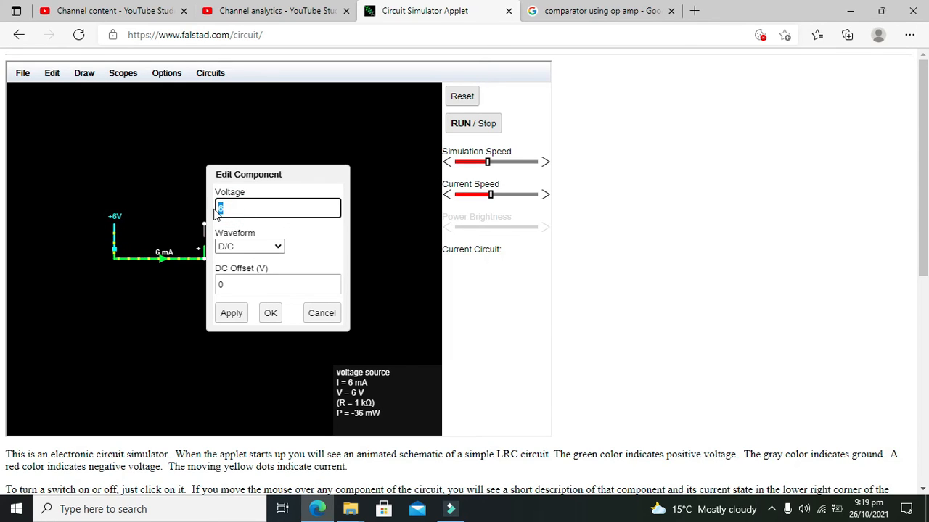
pyautogui.click(270, 313)
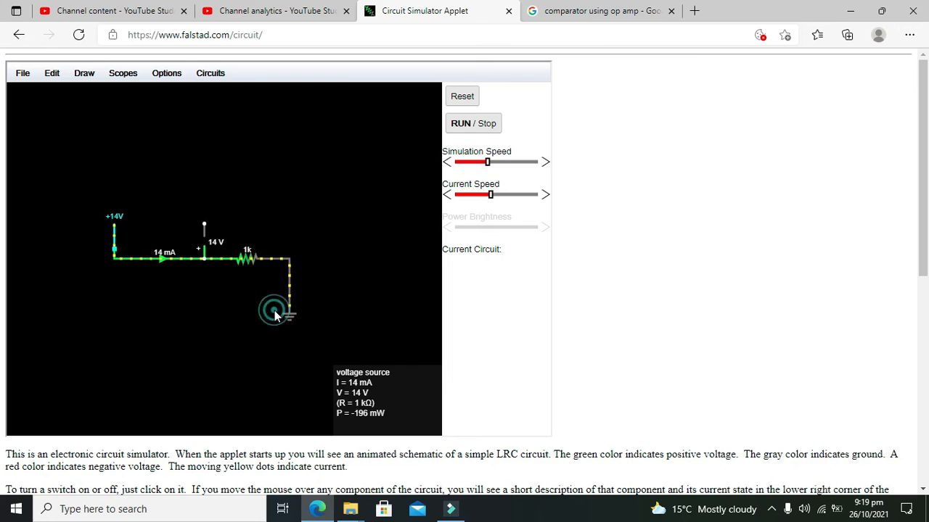
pyautogui.moveTo(149, 250)
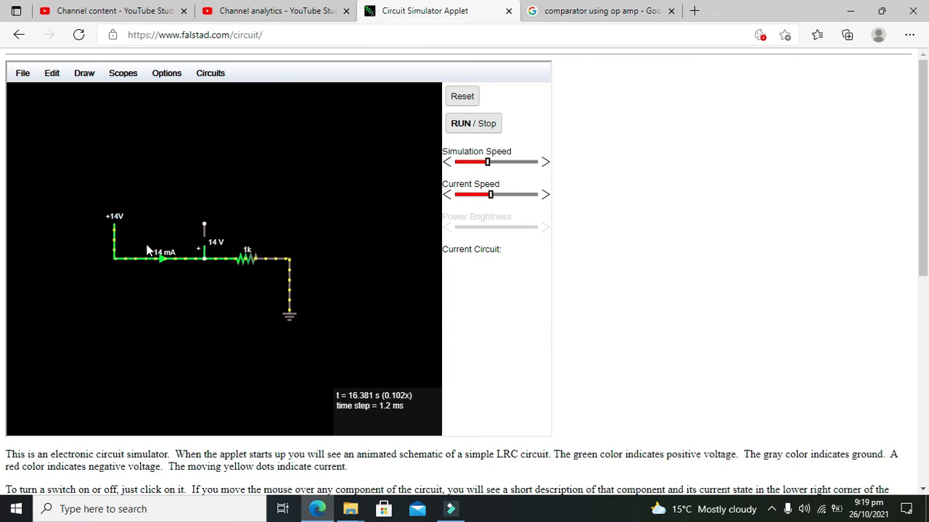
pyautogui.moveTo(174, 259)
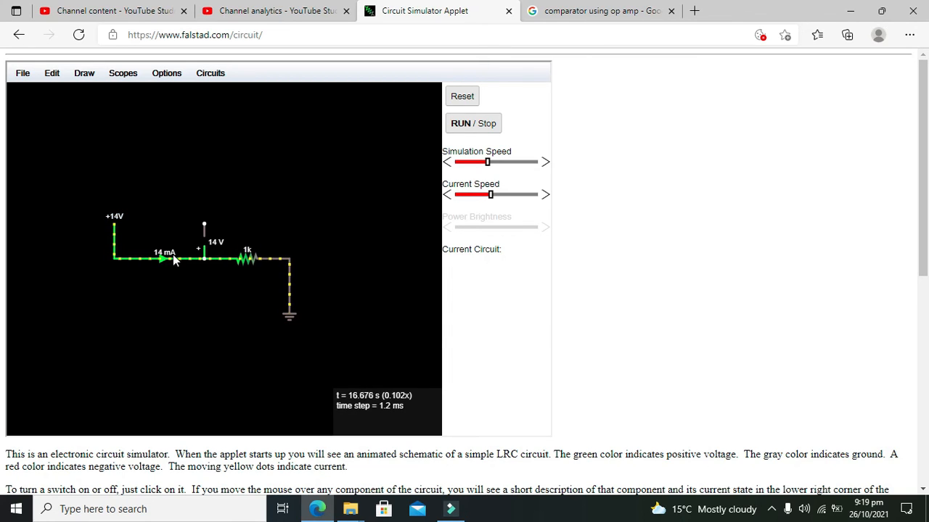
pyautogui.moveTo(116, 222)
pyautogui.write('2')
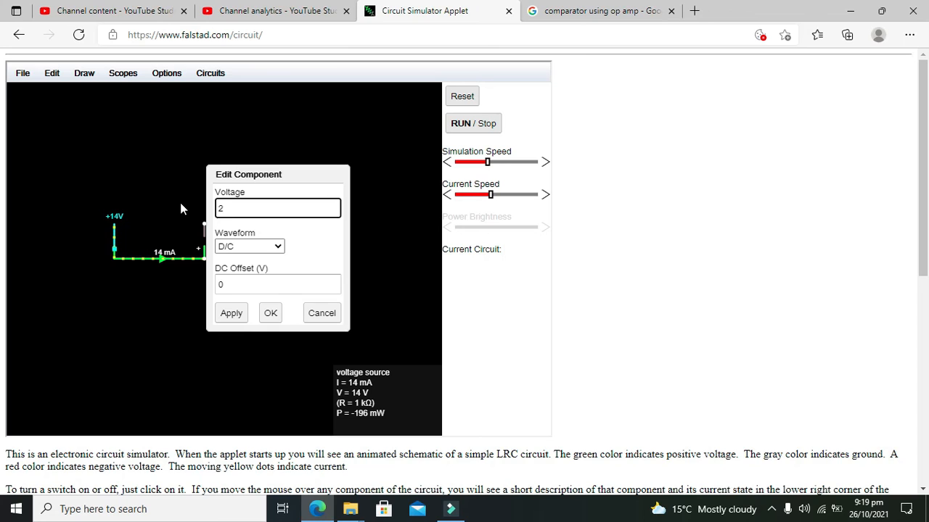
# Step: Apply 27 V as the source voltage, giving 27 mA and 27 V
pyautogui.click(270, 312)
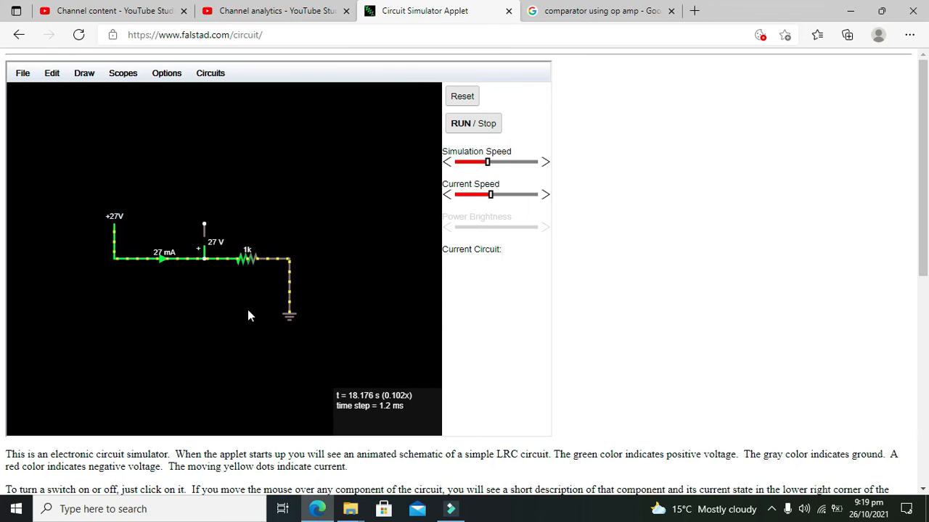
pyautogui.moveTo(114, 232)
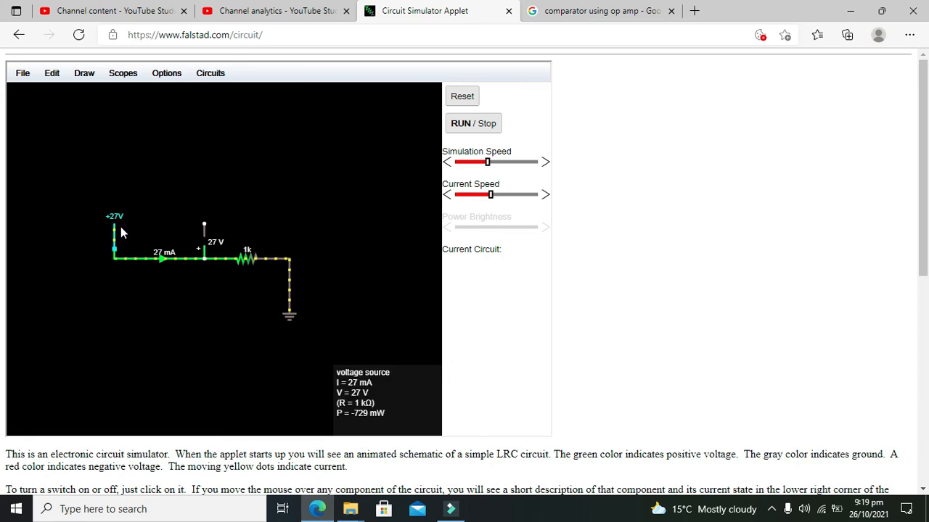
pyautogui.moveTo(145, 245)
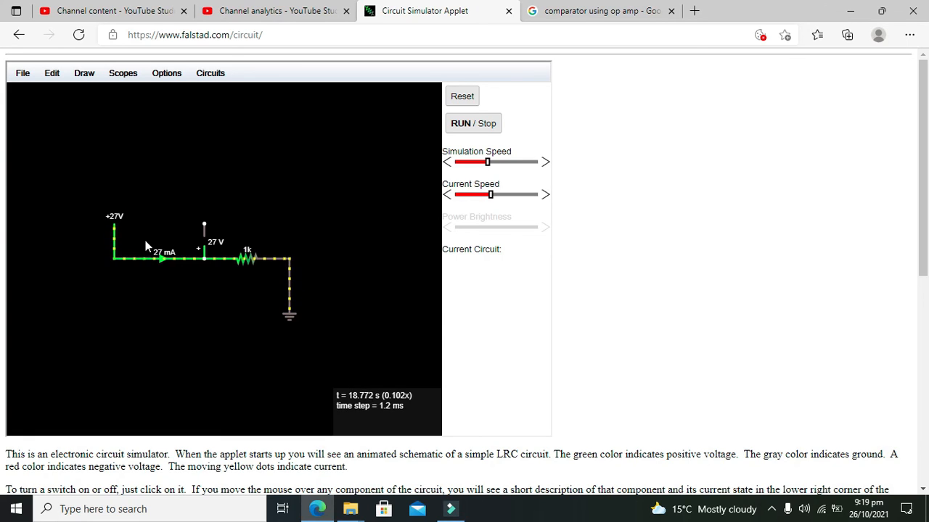
pyautogui.moveTo(152, 246)
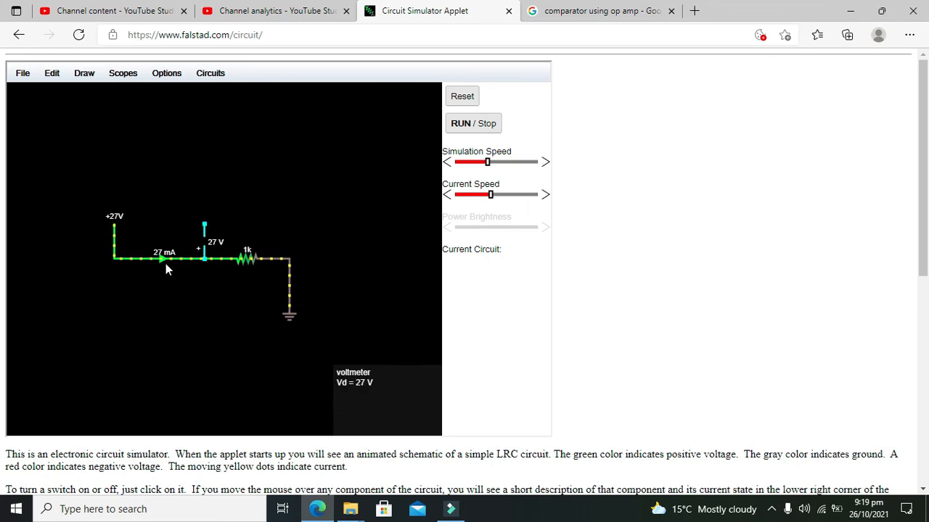
pyautogui.moveTo(109, 252)
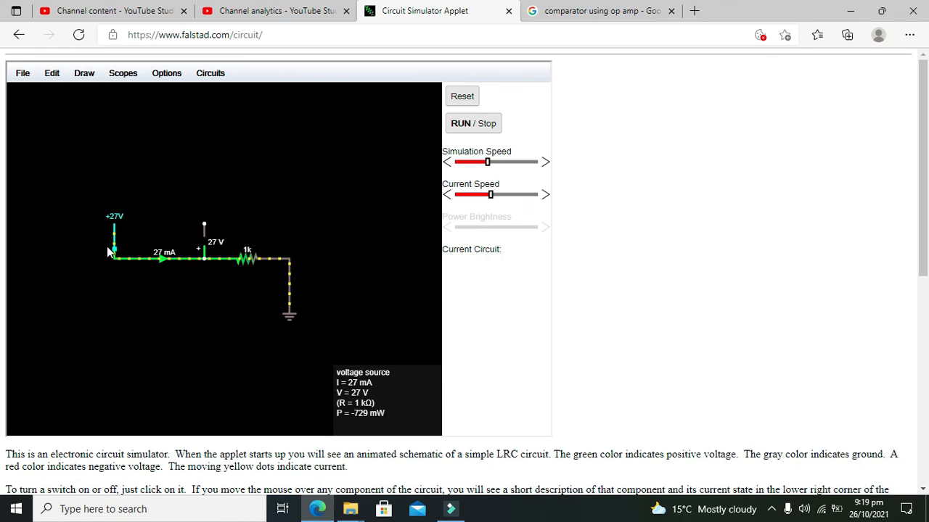
pyautogui.moveTo(111, 220)
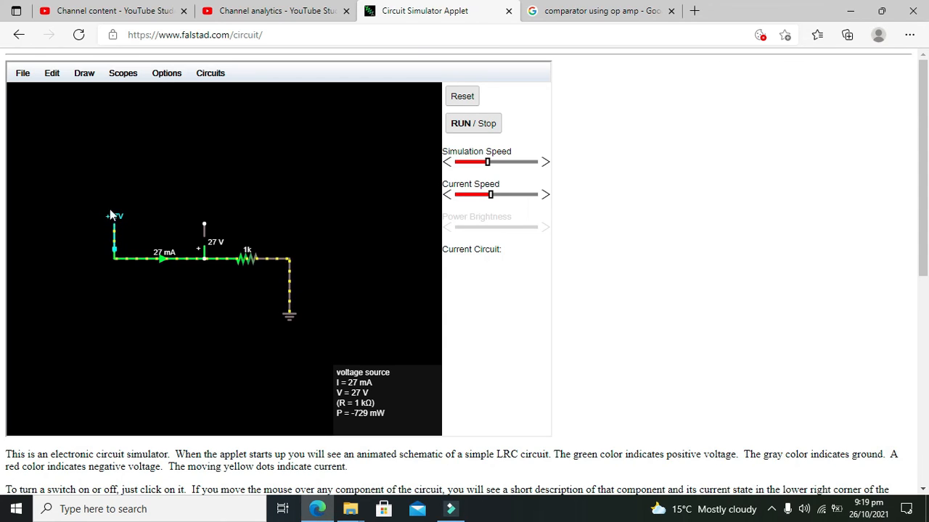
pyautogui.moveTo(112, 192)
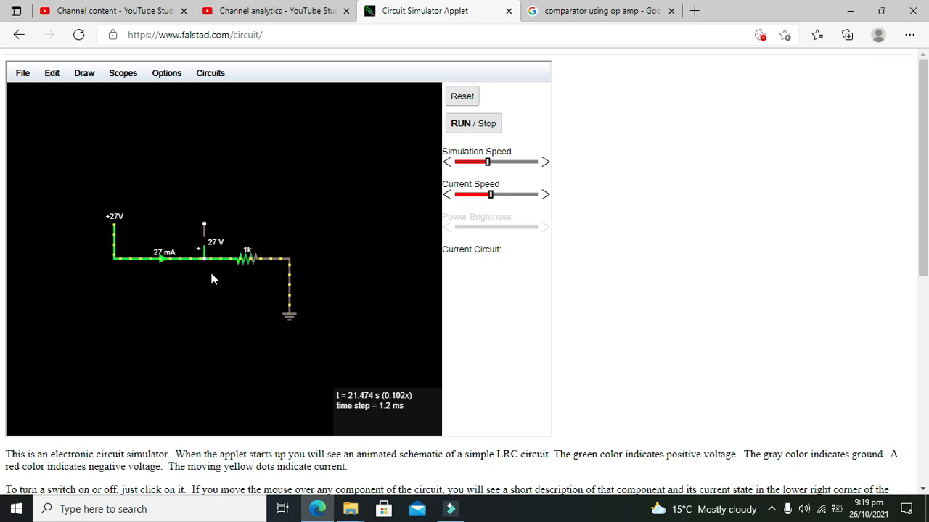
pyautogui.moveTo(321, 274)
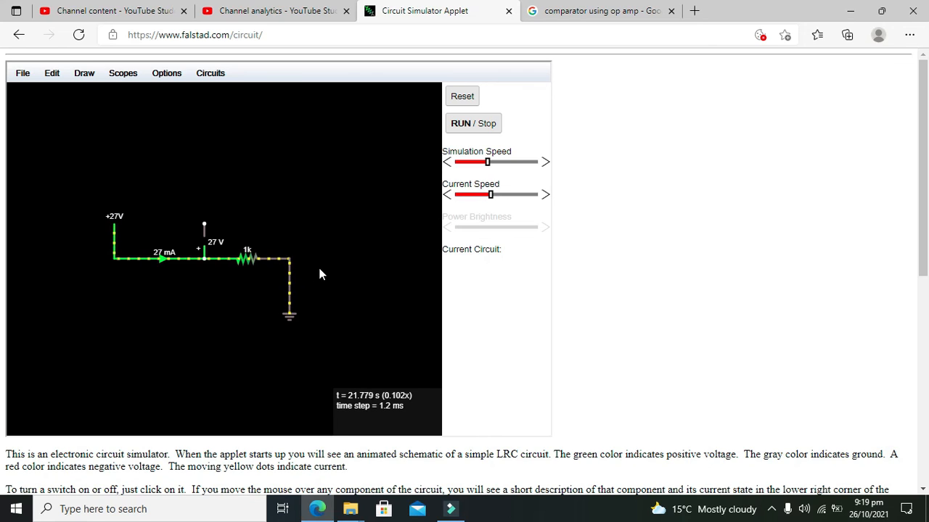